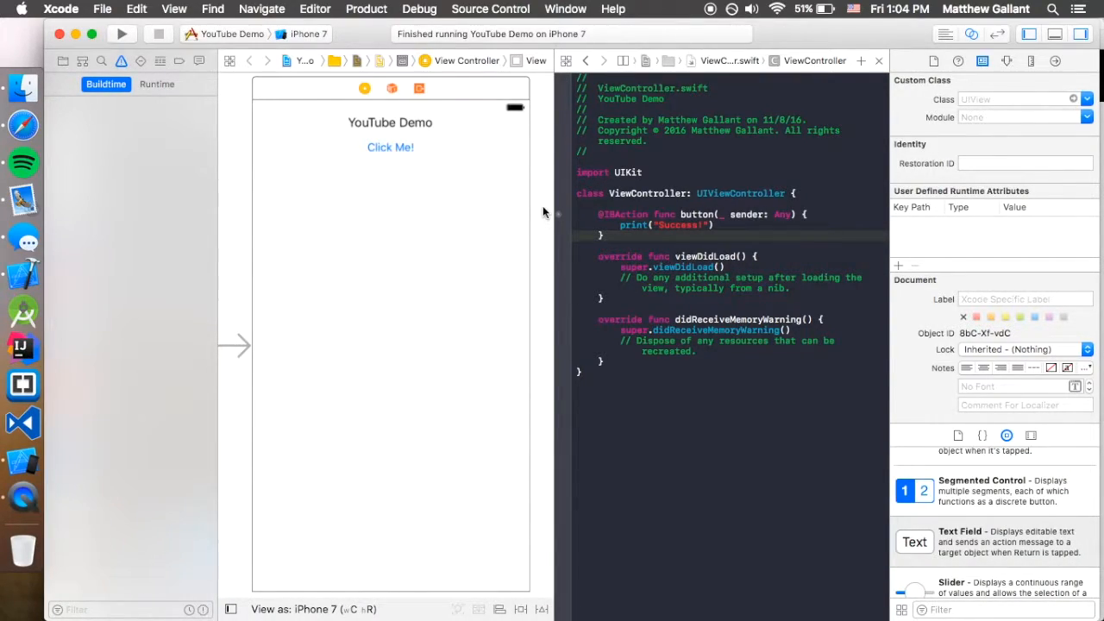
# Drag the Click Me! button lower and place a Text Field under the YouTube Demo title.
pyautogui.click(390, 147)
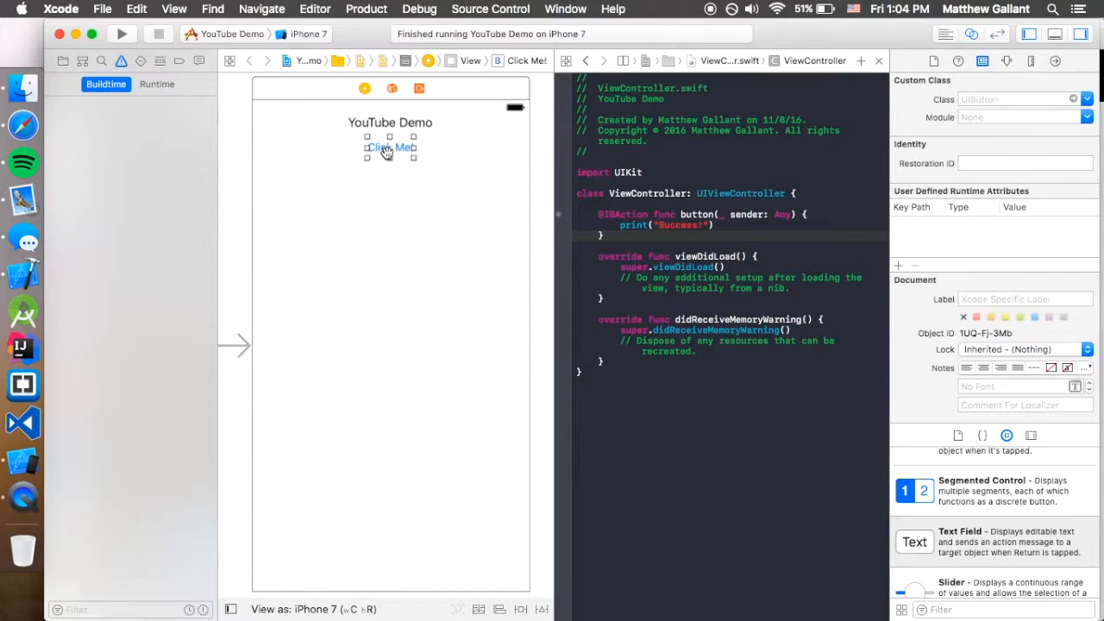
pyautogui.moveTo(389, 147); pyautogui.dragTo(389, 195)
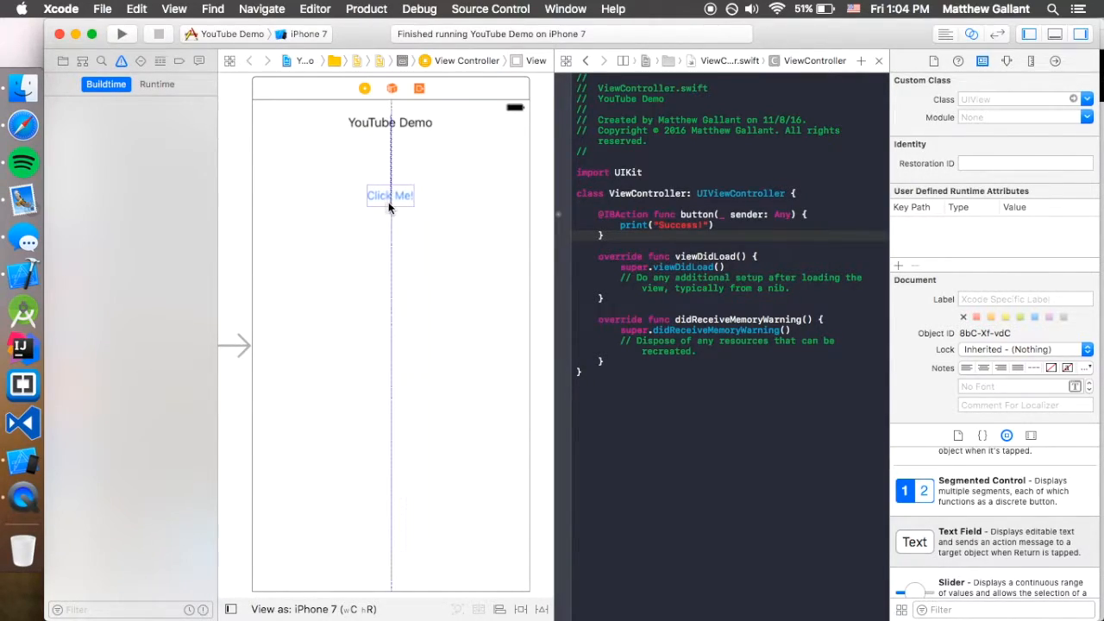
pyautogui.click(390, 195)
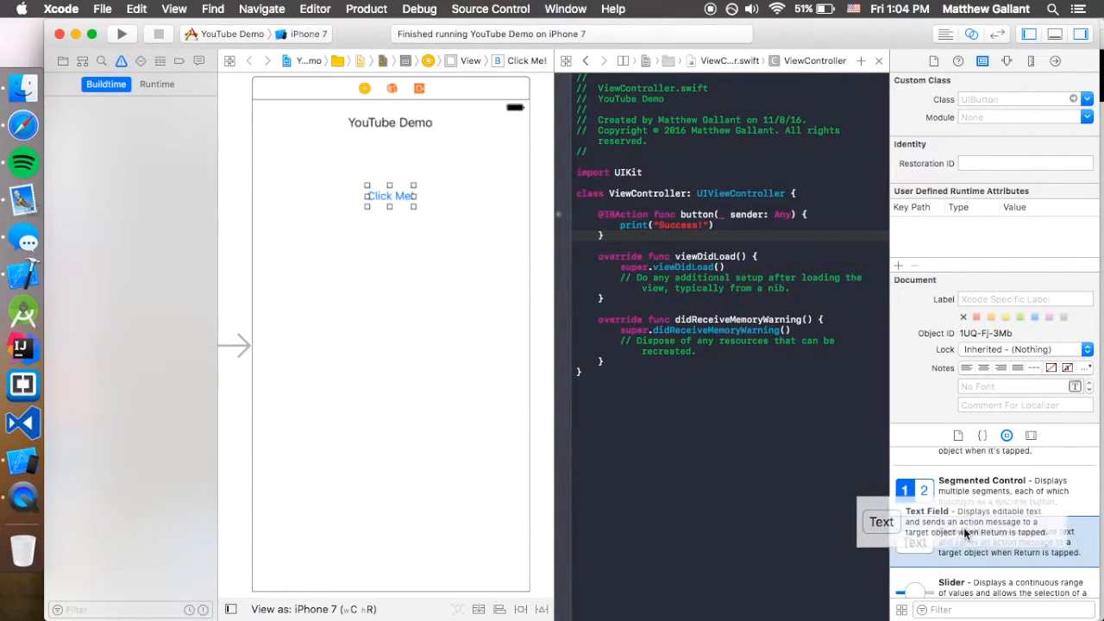
pyautogui.moveTo(880, 521); pyautogui.dragTo(390, 153)
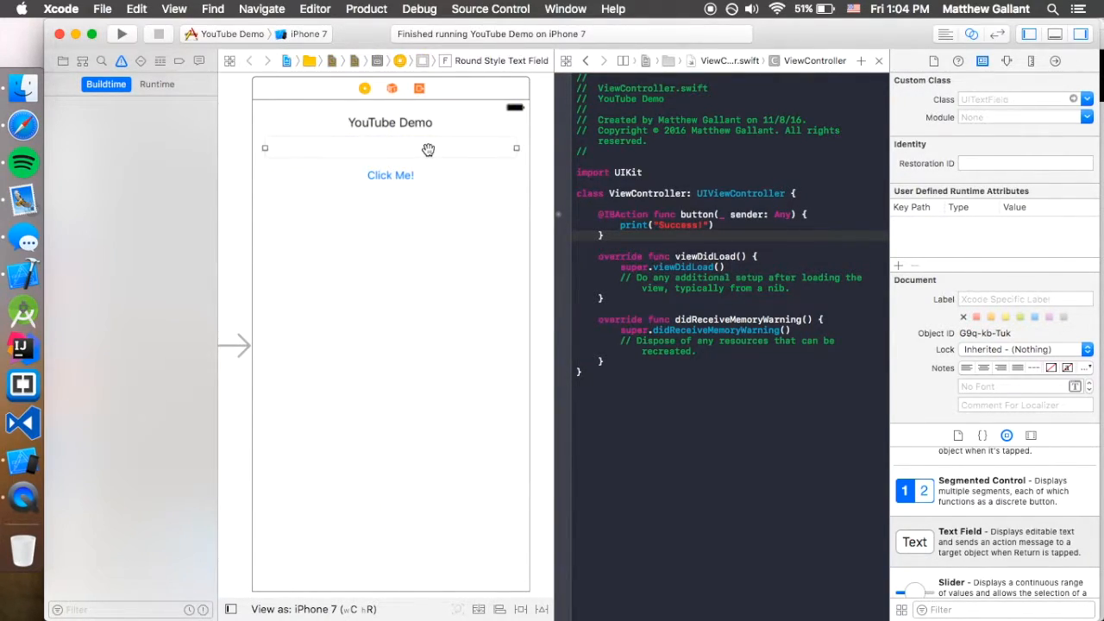
# Connect the text field as an outlet named textField and remove the old button action.
pyautogui.moveTo(422, 147); pyautogui.dragTo(570, 172)
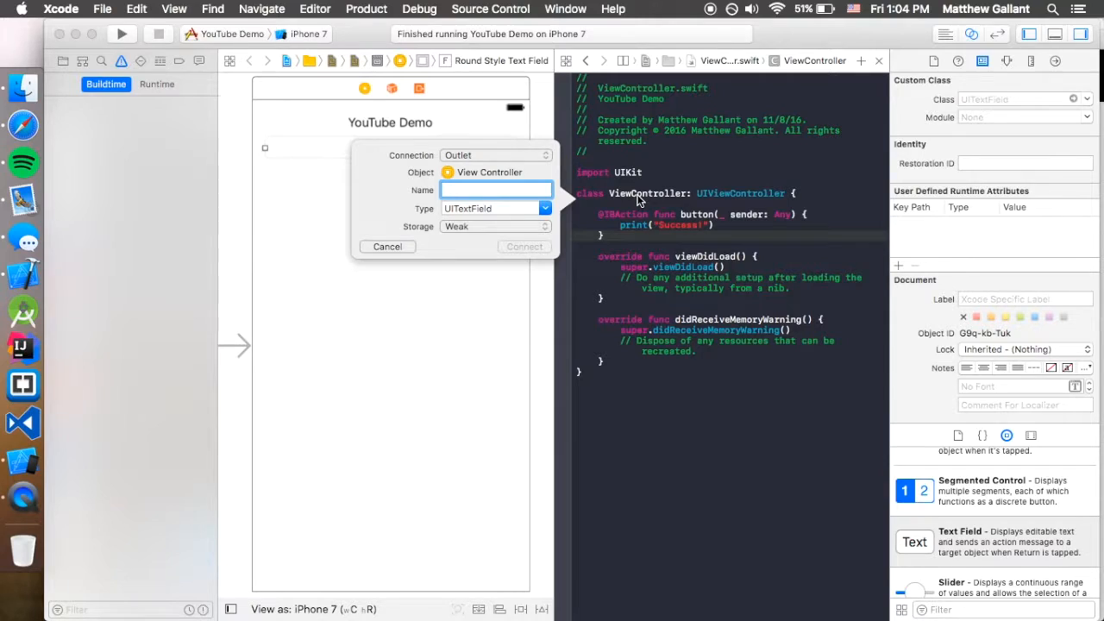
pyautogui.write('textFi')
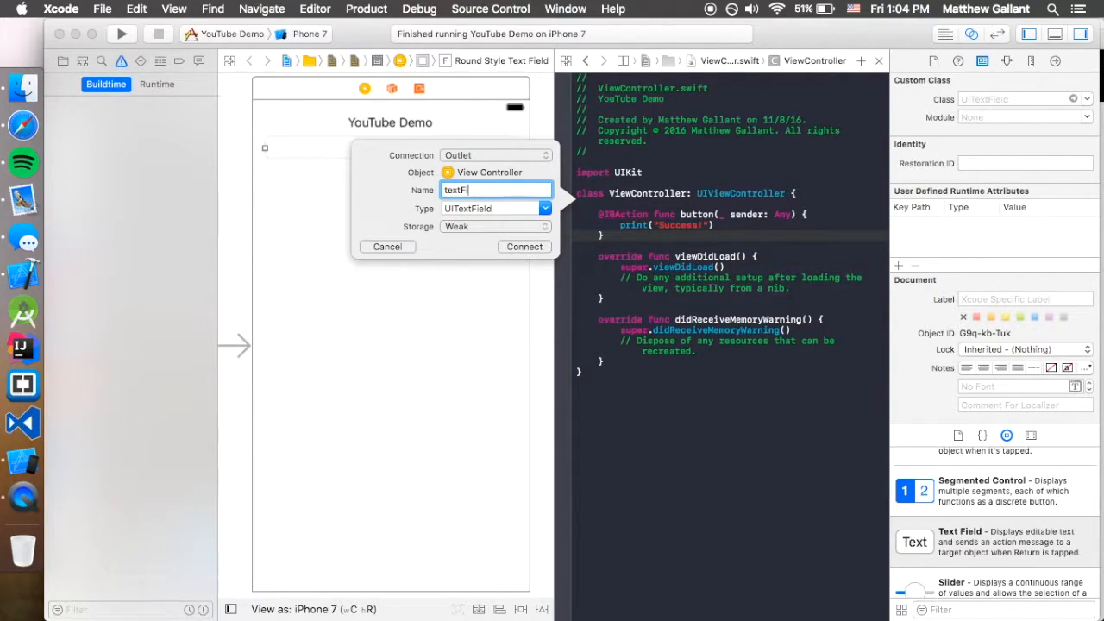
pyautogui.click(524, 246)
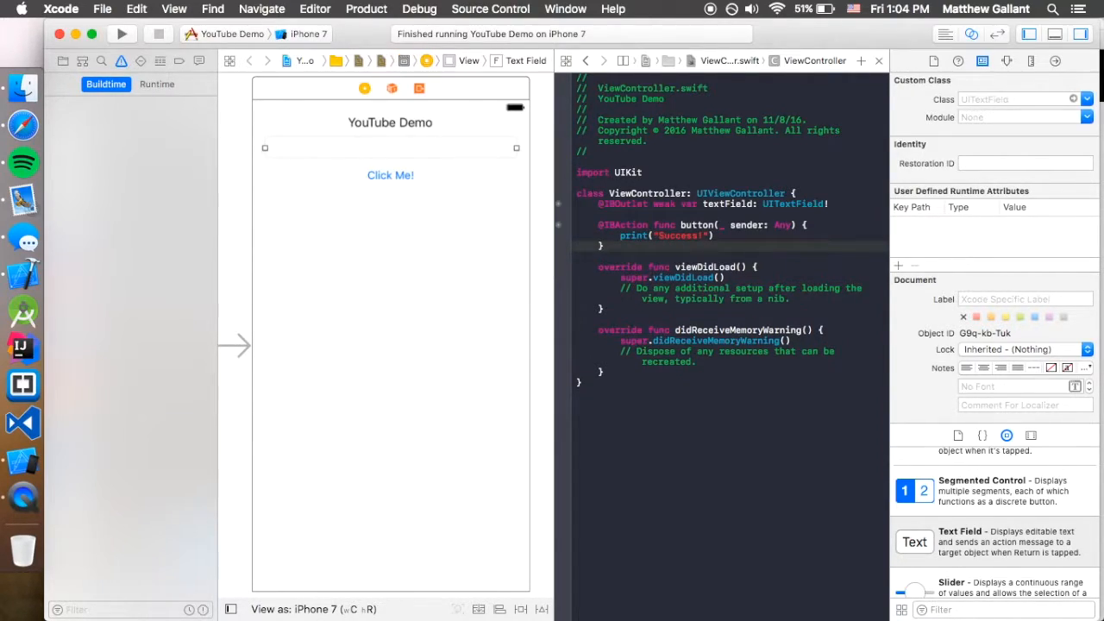
pyautogui.click(1006, 60)
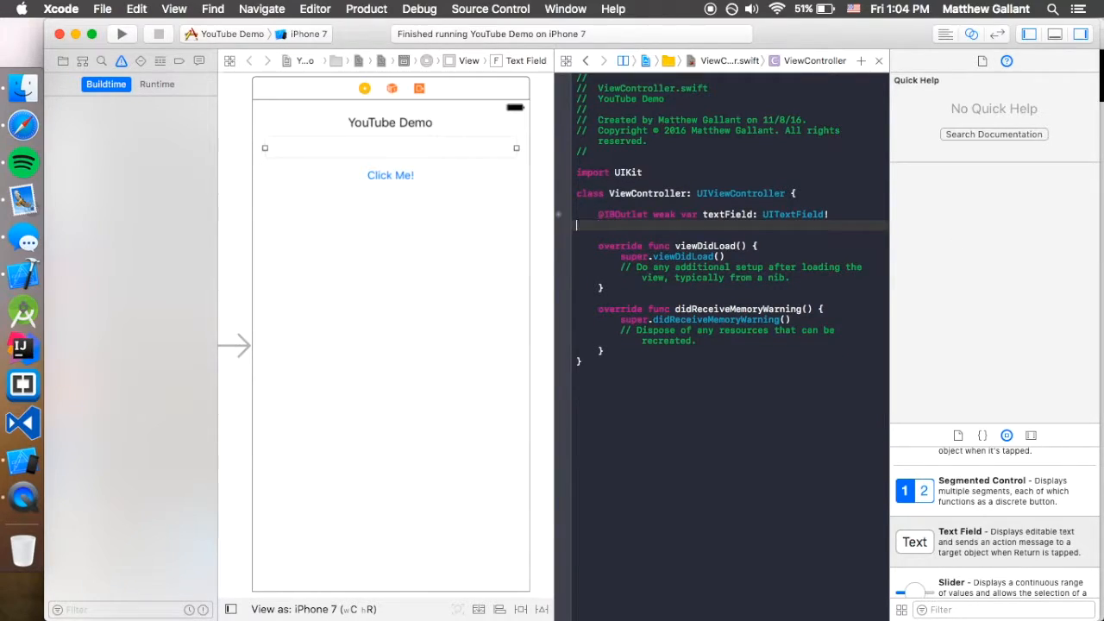
# Connect the Click Me! button as an action named button below didReceiveMemoryWarning.
pyautogui.click(390, 175)
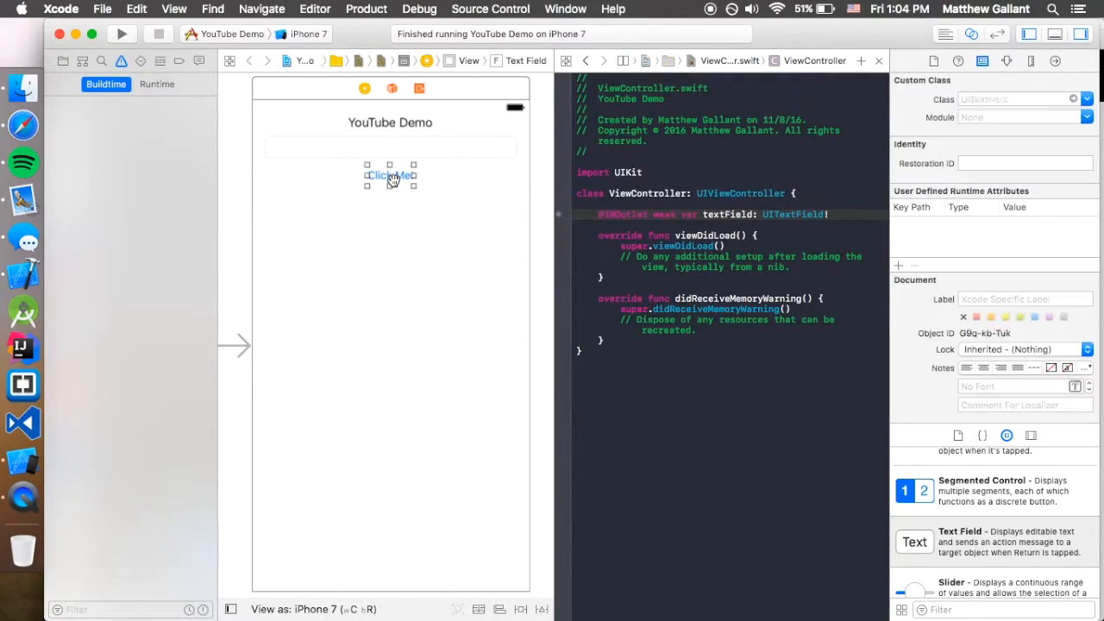
pyautogui.moveTo(389, 175); pyautogui.dragTo(610, 317)
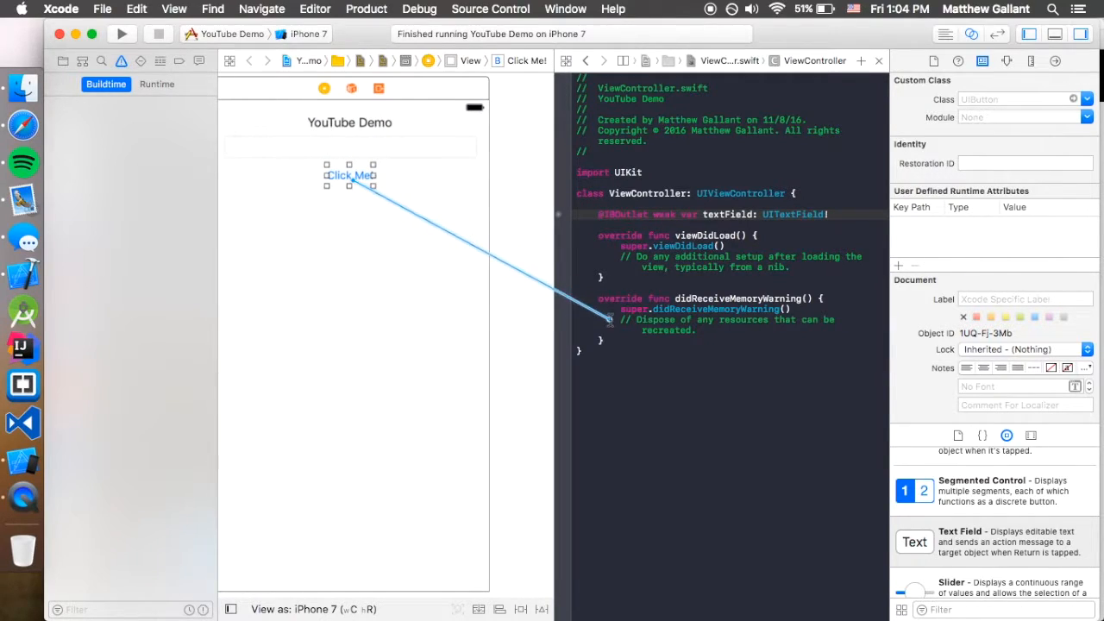
pyautogui.moveTo(349, 175); pyautogui.dragTo(608, 319)
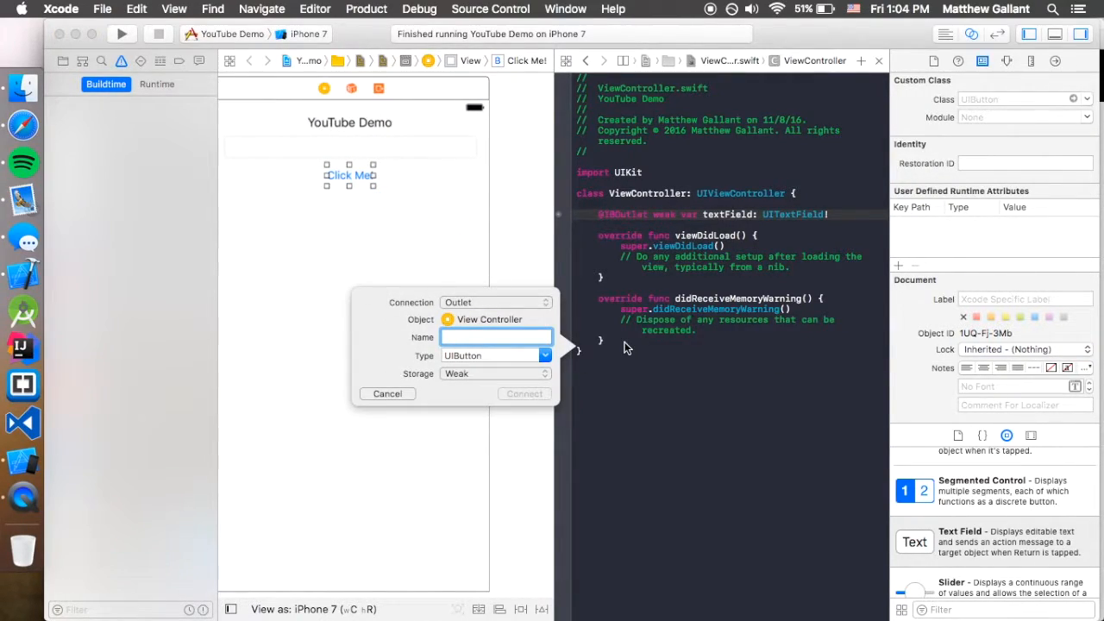
pyautogui.click(496, 302)
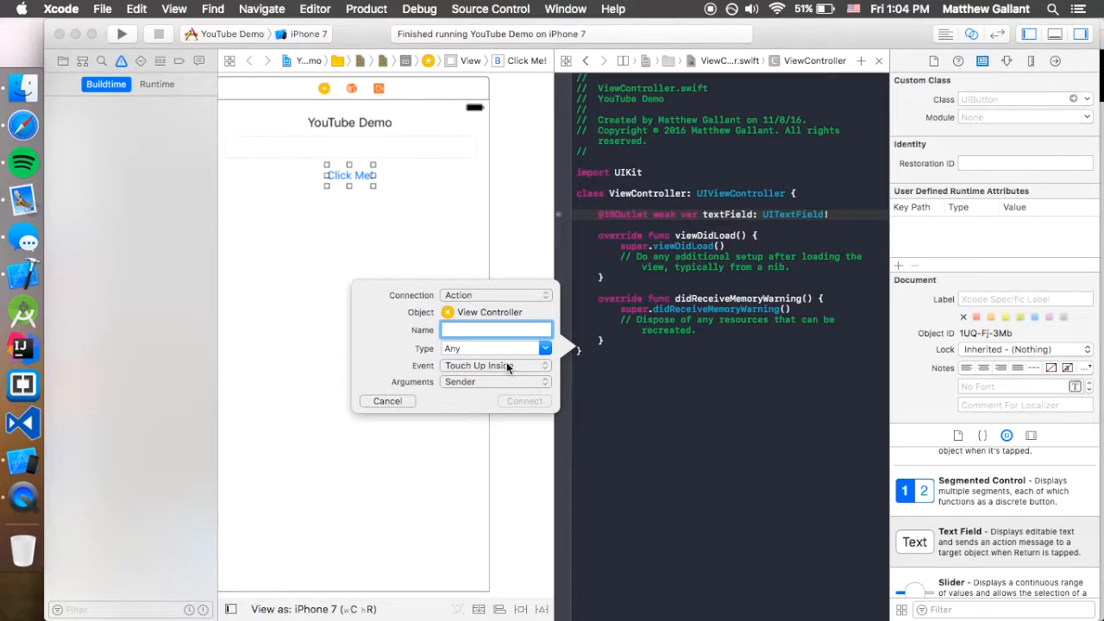
pyautogui.write('butto')
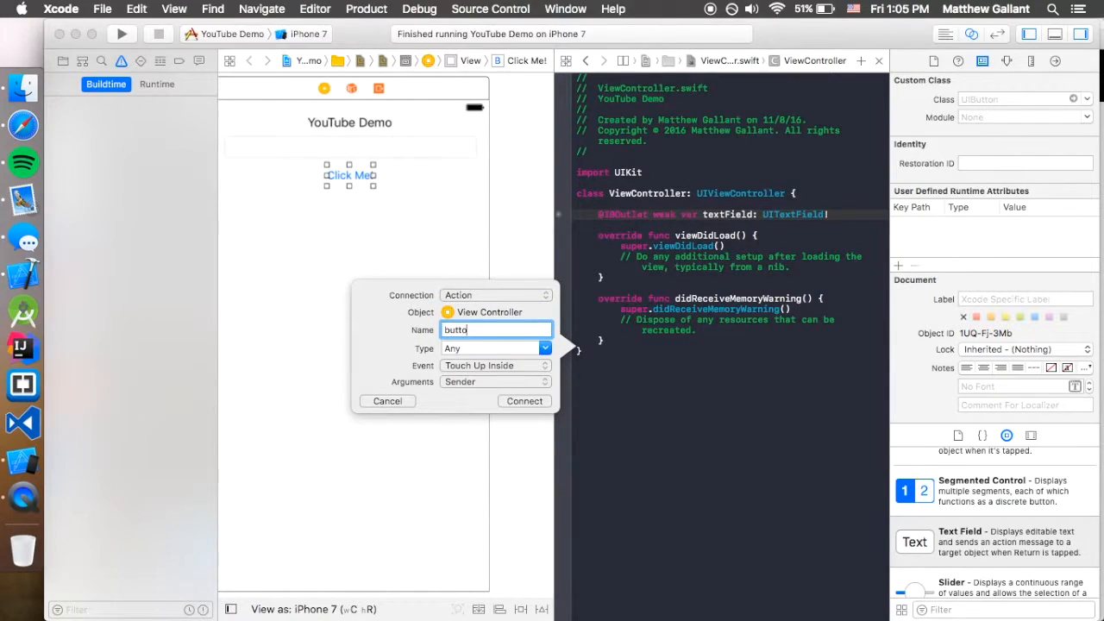
pyautogui.click(523, 400)
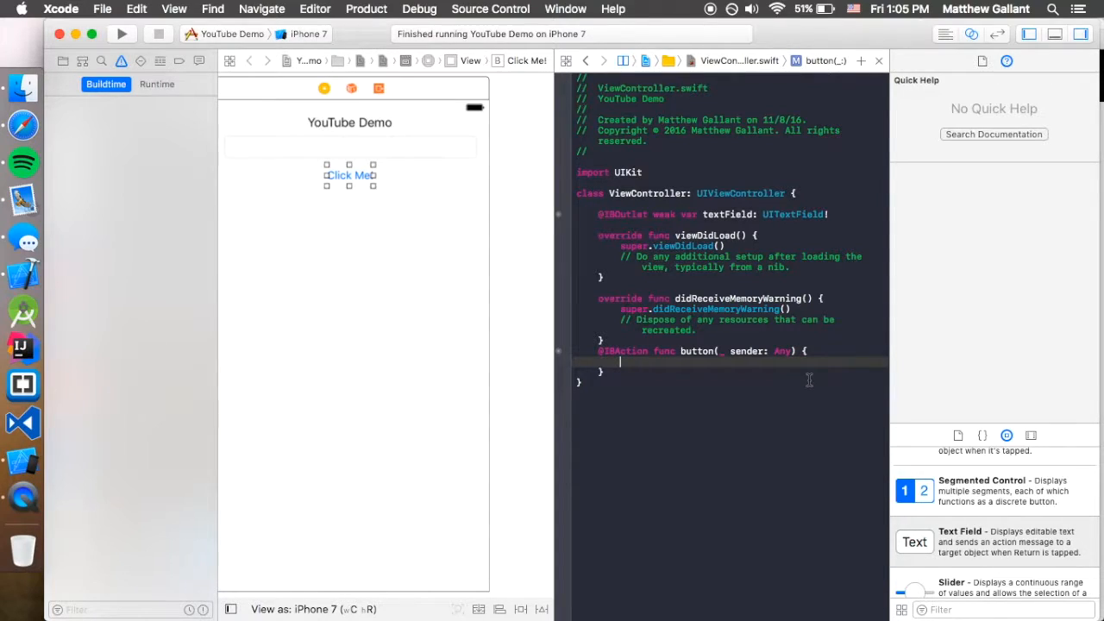
# Add textField.resignFirstResponder() and print(textField.text) inside the button action.
pyautogui.write('textField.')
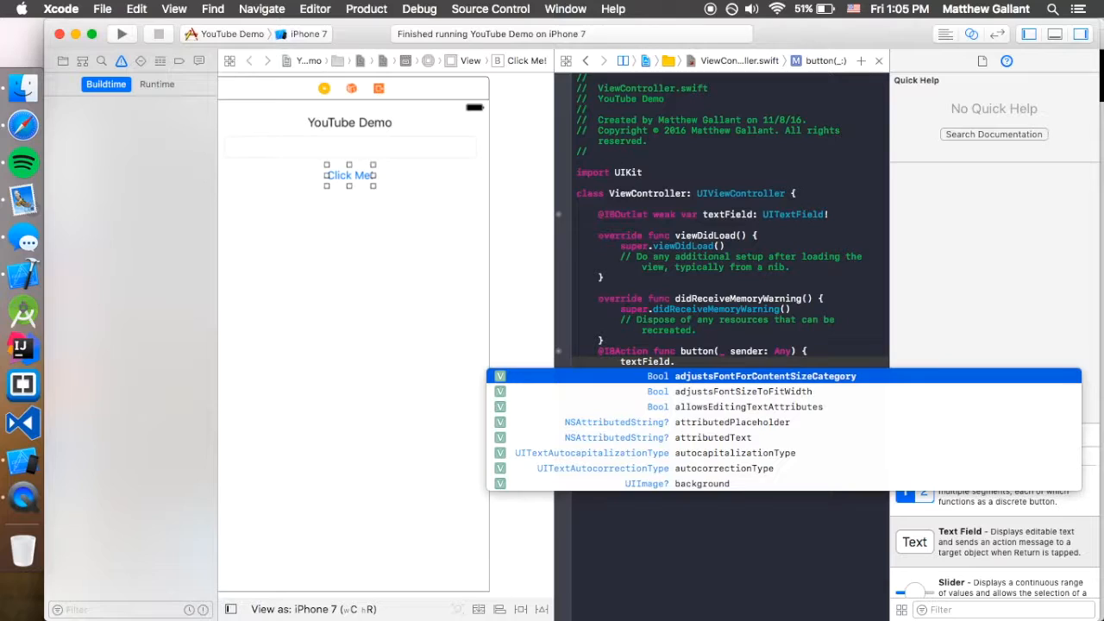
pyautogui.write('resignFirstResponder(')
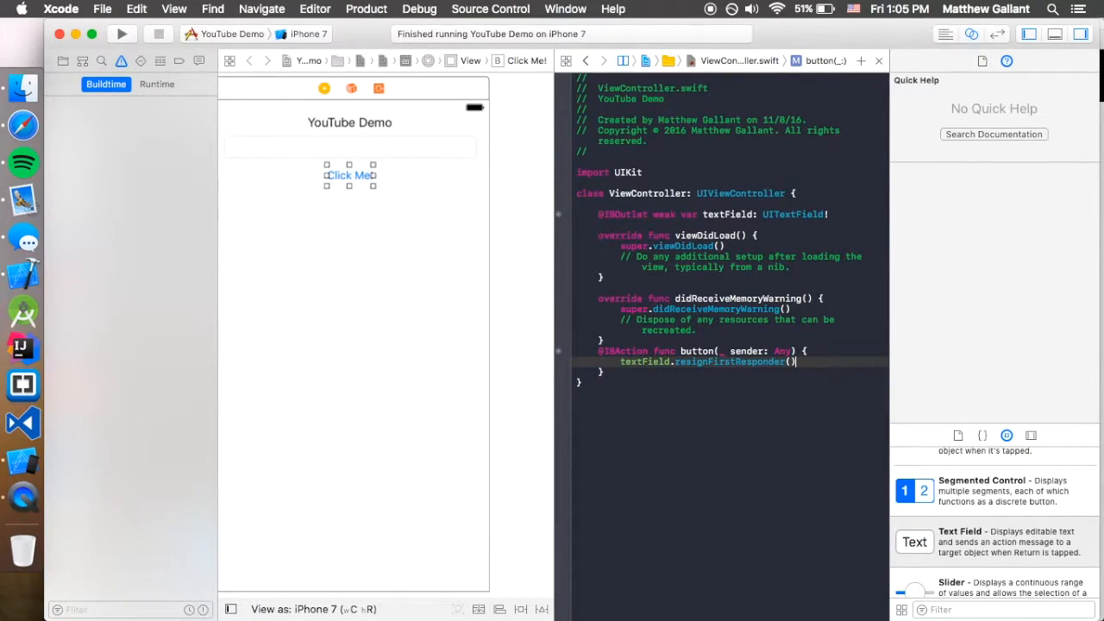
pyautogui.press('return')
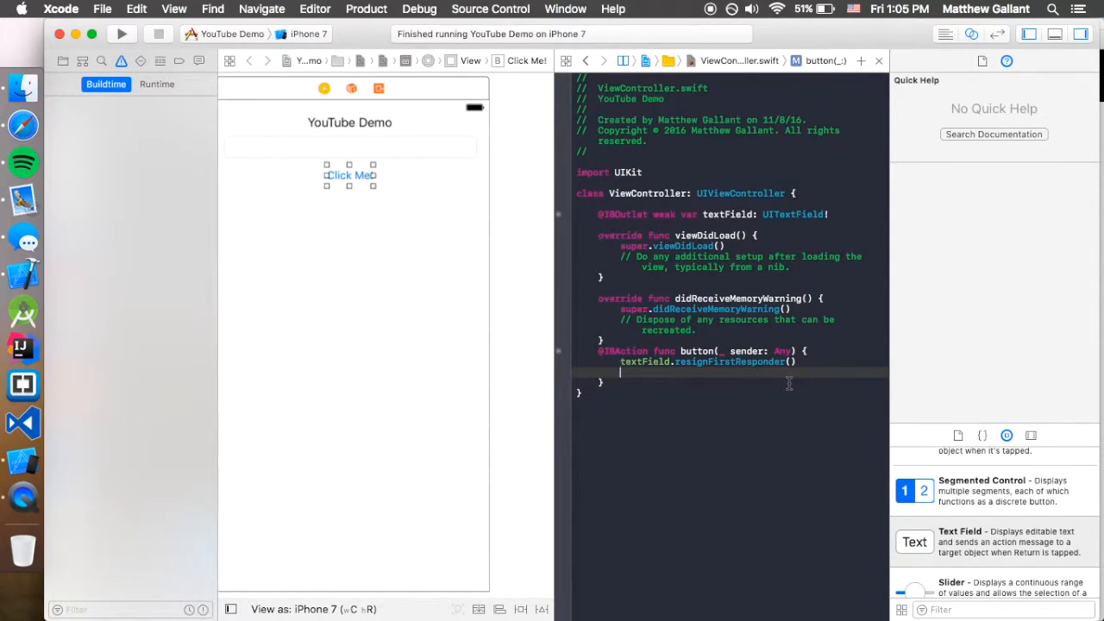
pyautogui.write('pri')
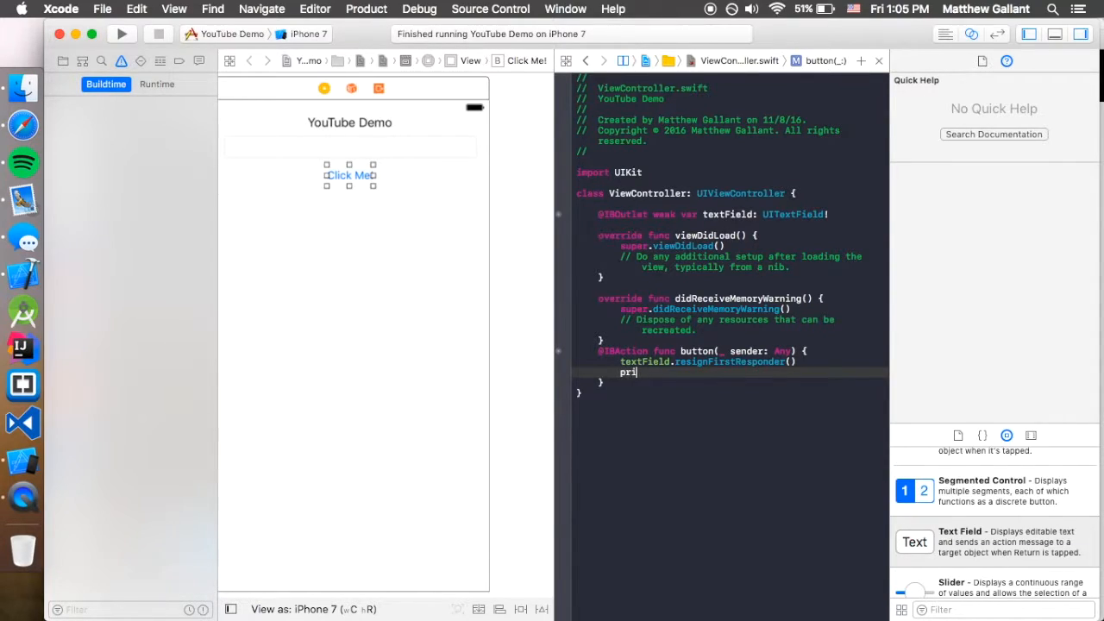
pyautogui.write('print(items: Any...')
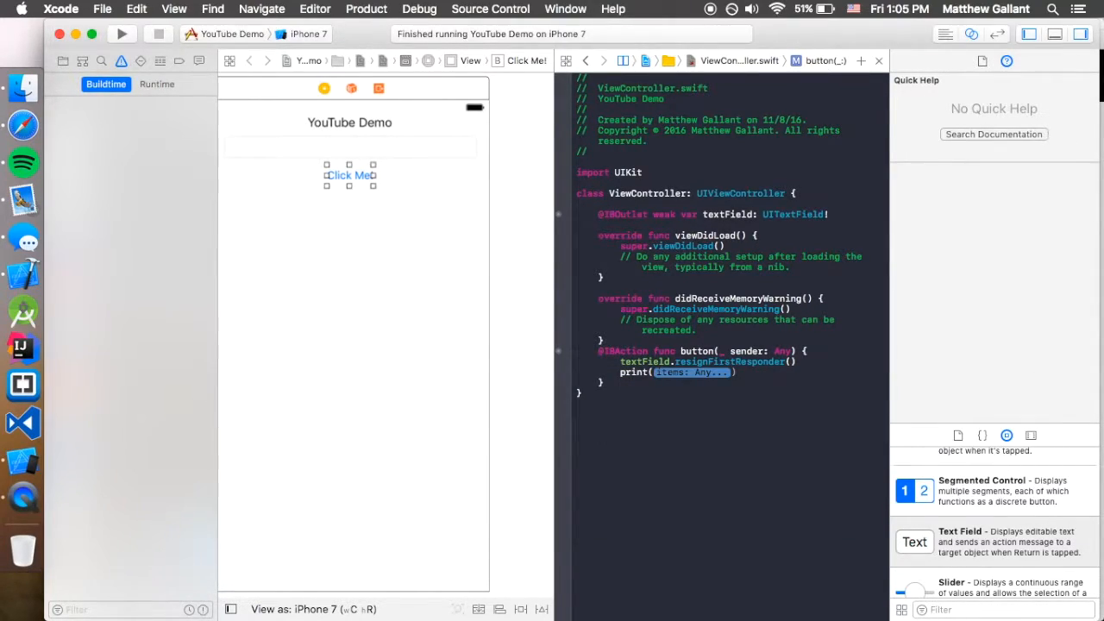
pyautogui.write('textField')
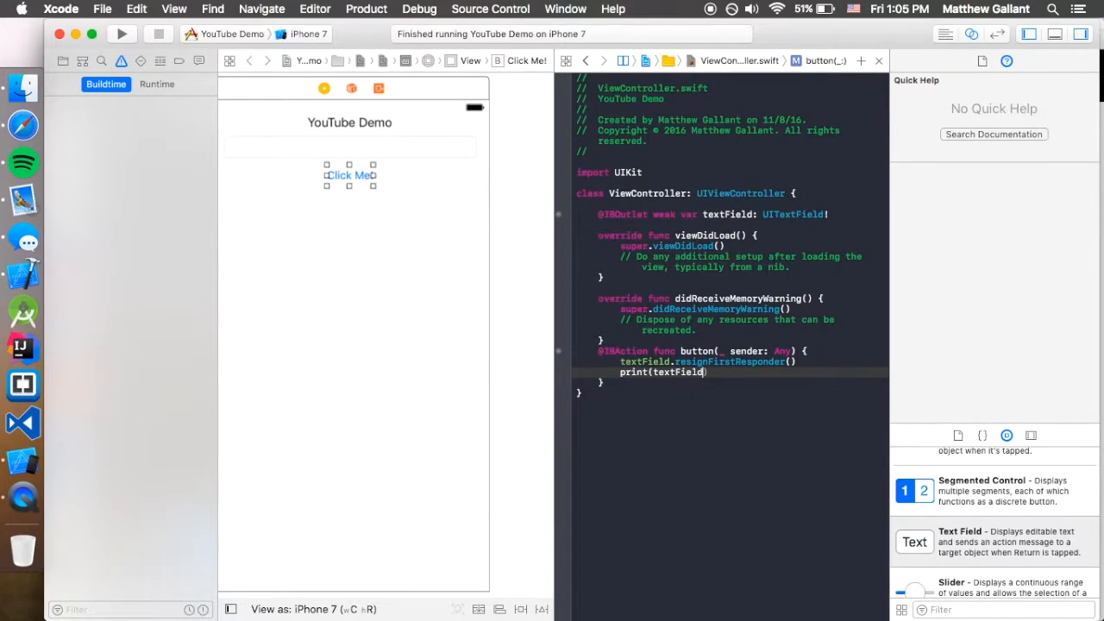
pyautogui.write('.text')
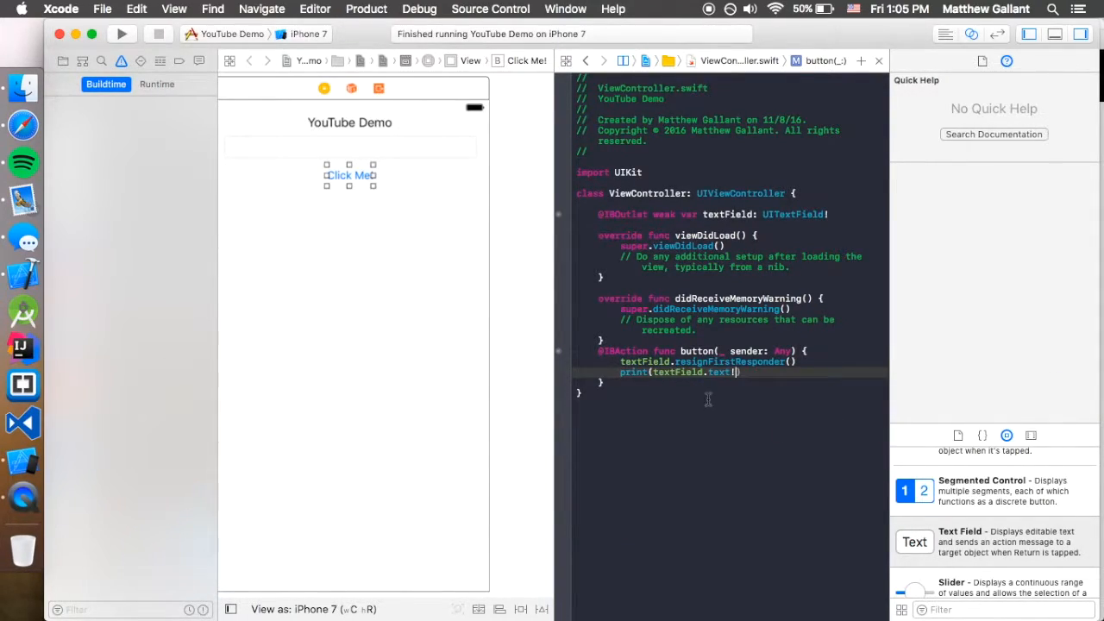
pyautogui.moveTo(262, 98)
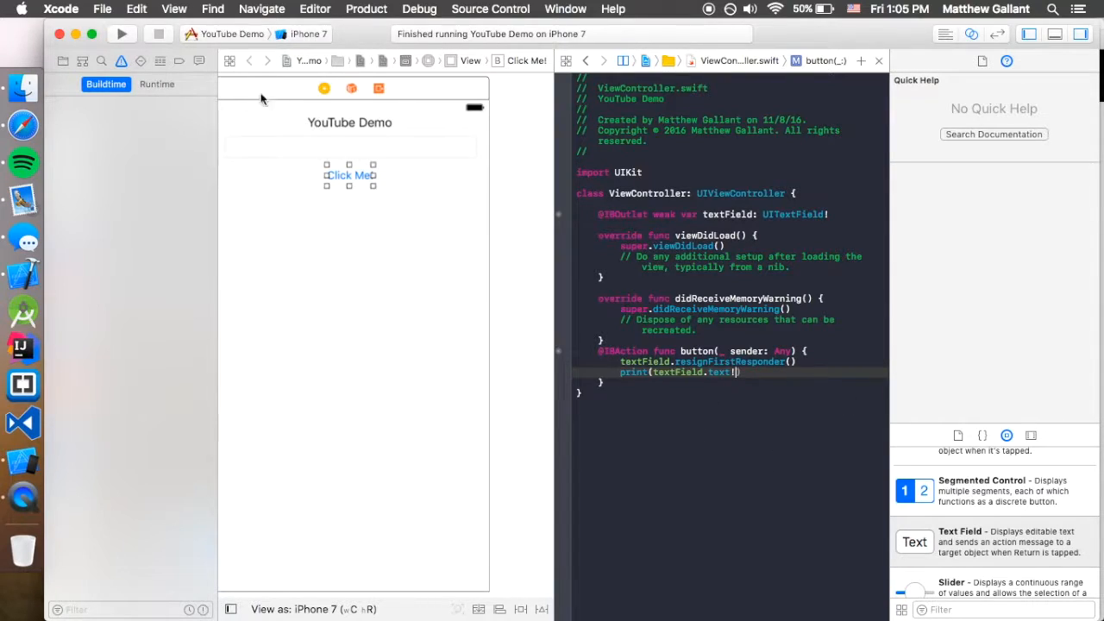
# Run the app in Simulator and tap Click Me! to print 'hello', then 'hello!'.
pyautogui.click(122, 33)
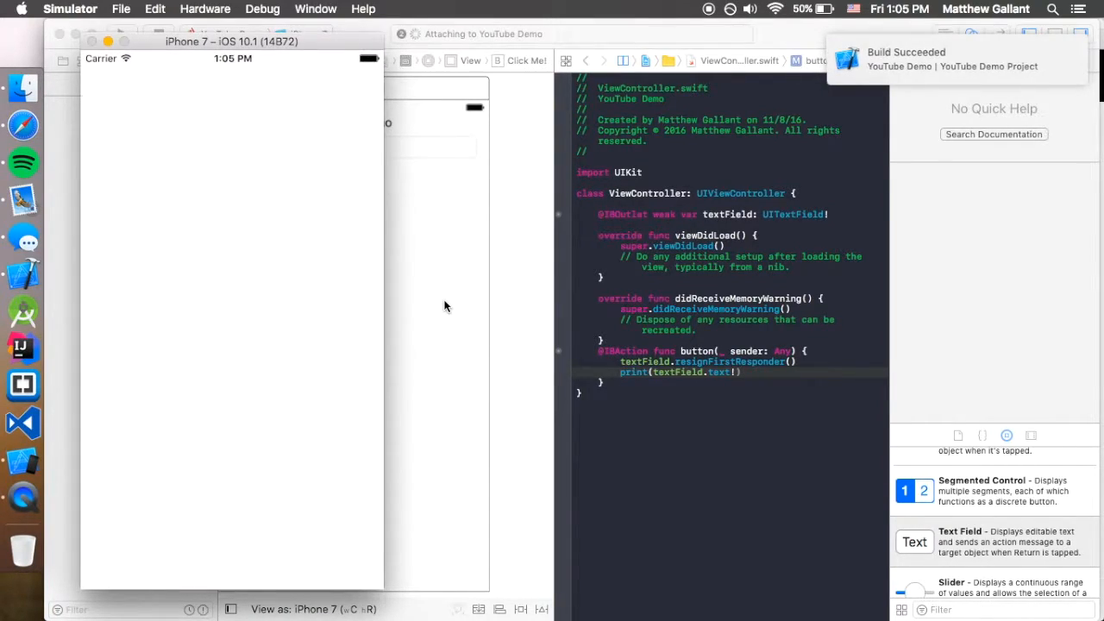
pyautogui.click(944, 34)
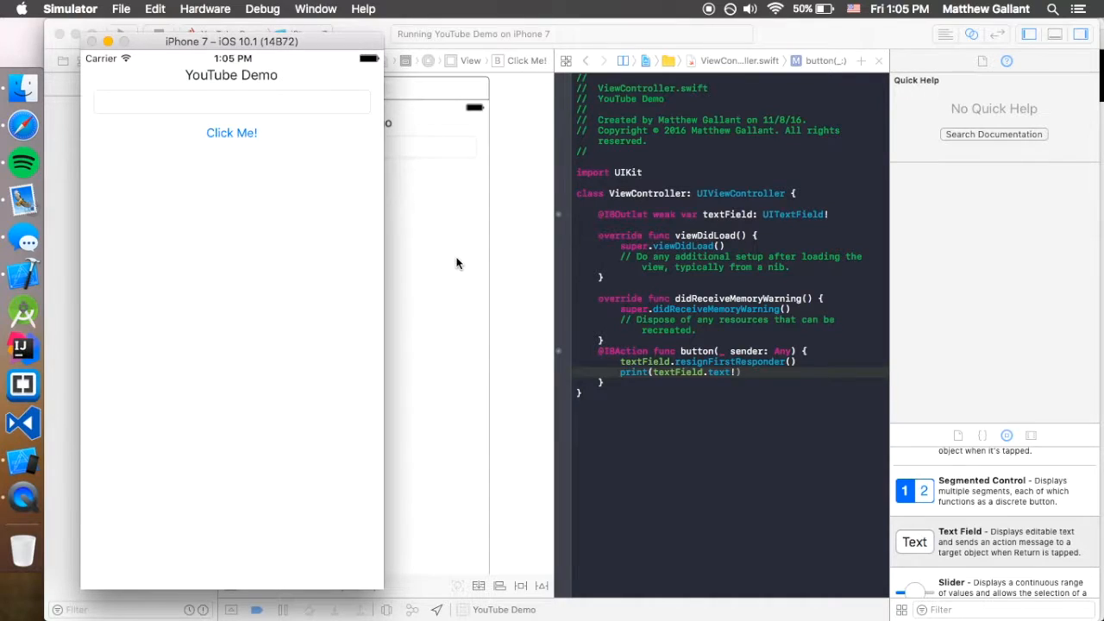
pyautogui.click(231, 101)
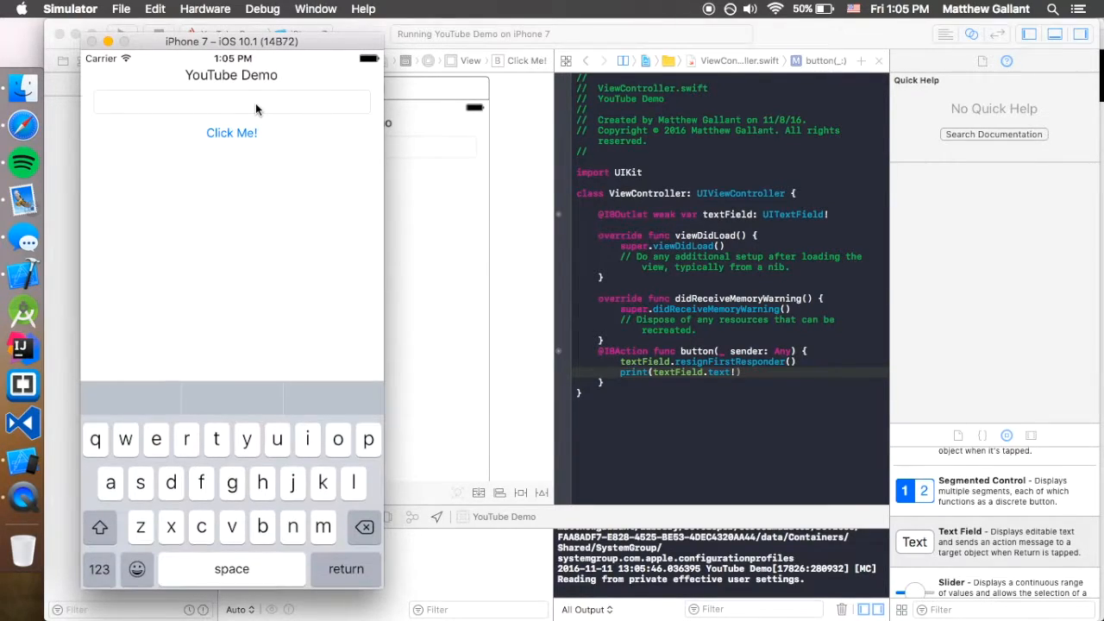
pyautogui.write('h')
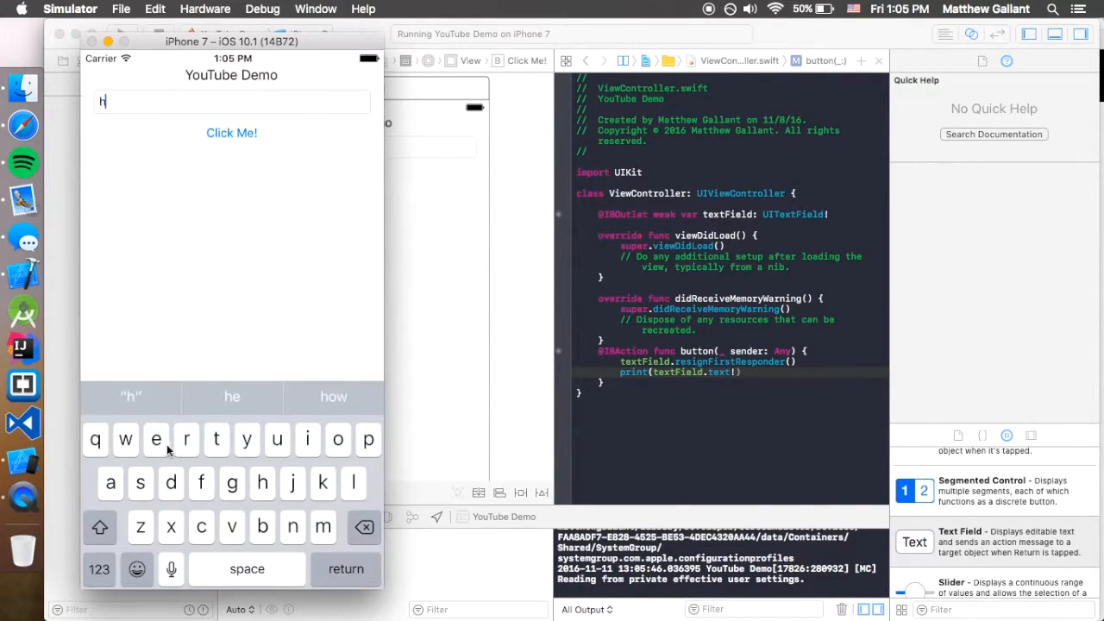
pyautogui.write('ello')
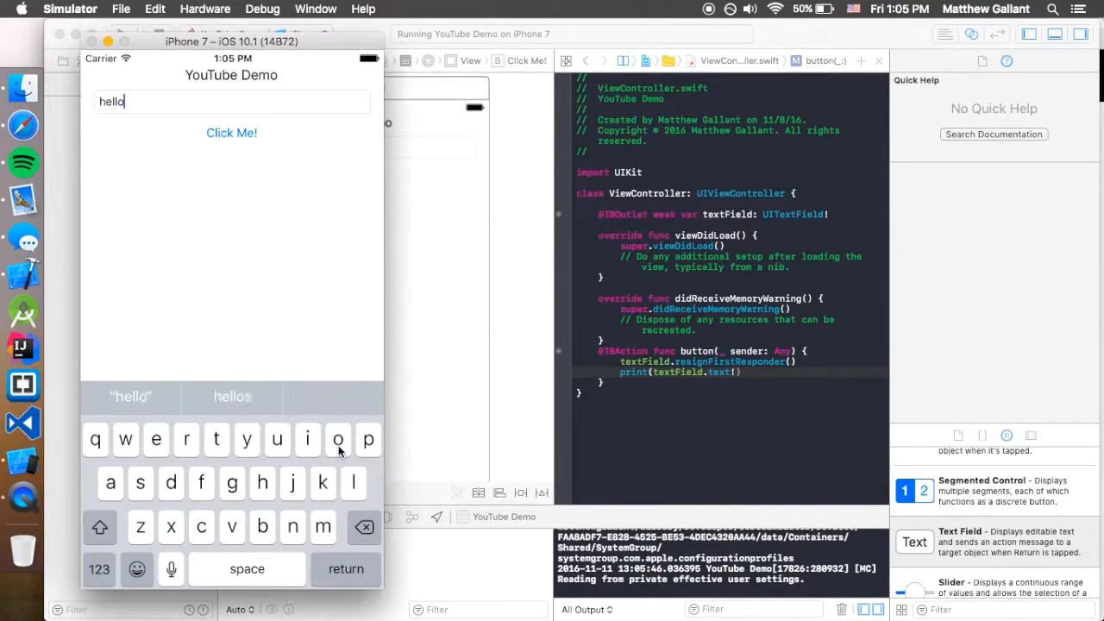
pyautogui.click(231, 133)
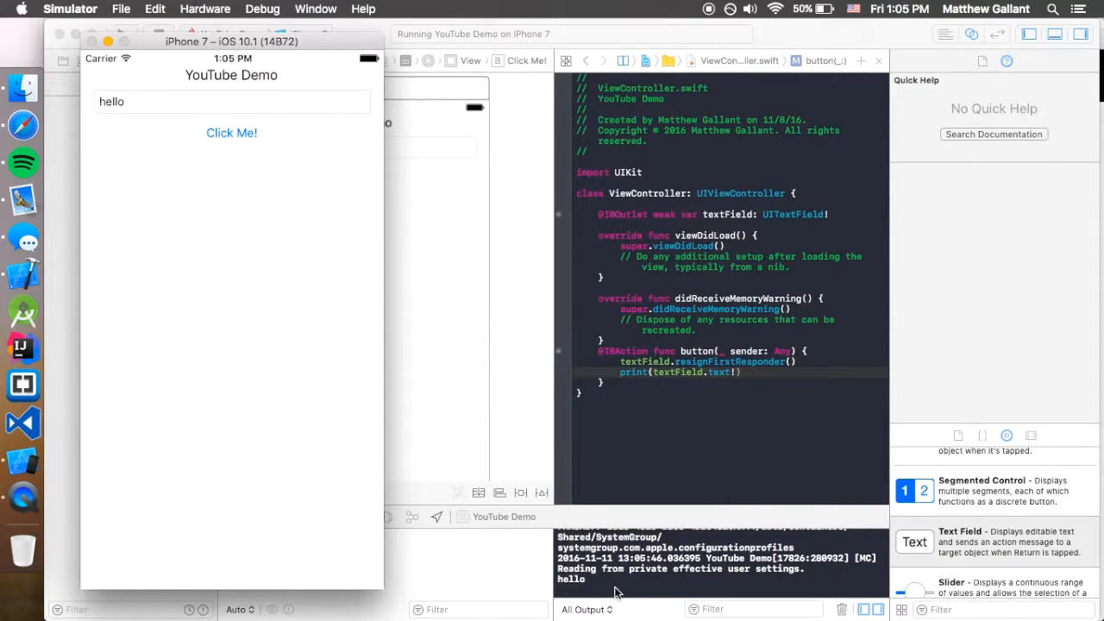
pyautogui.click(231, 101)
pyautogui.write('!')
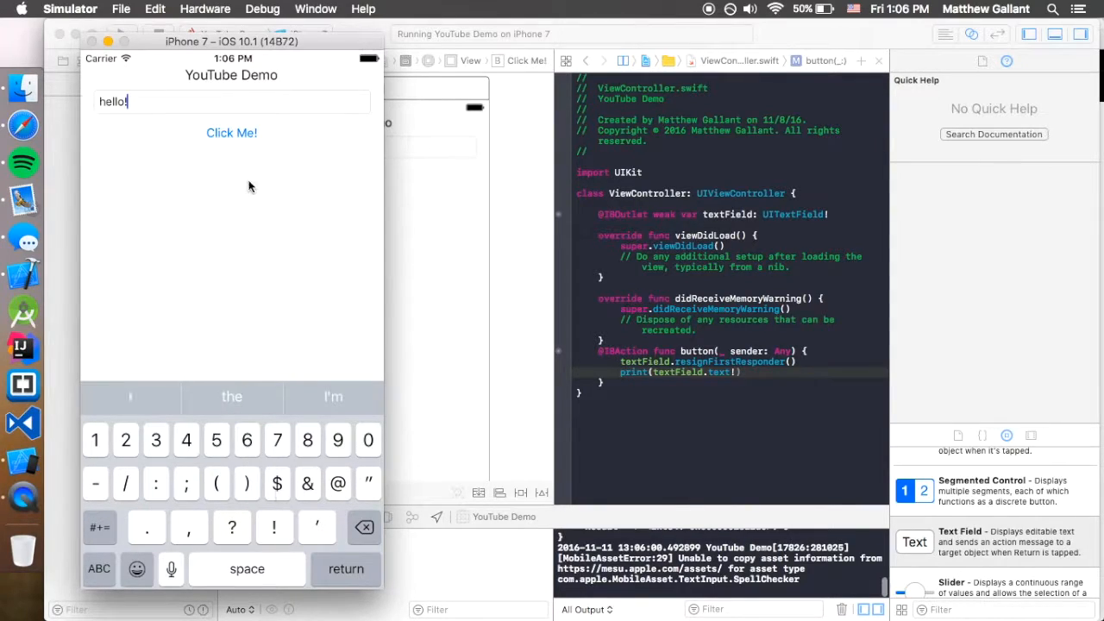
pyautogui.click(231, 132)
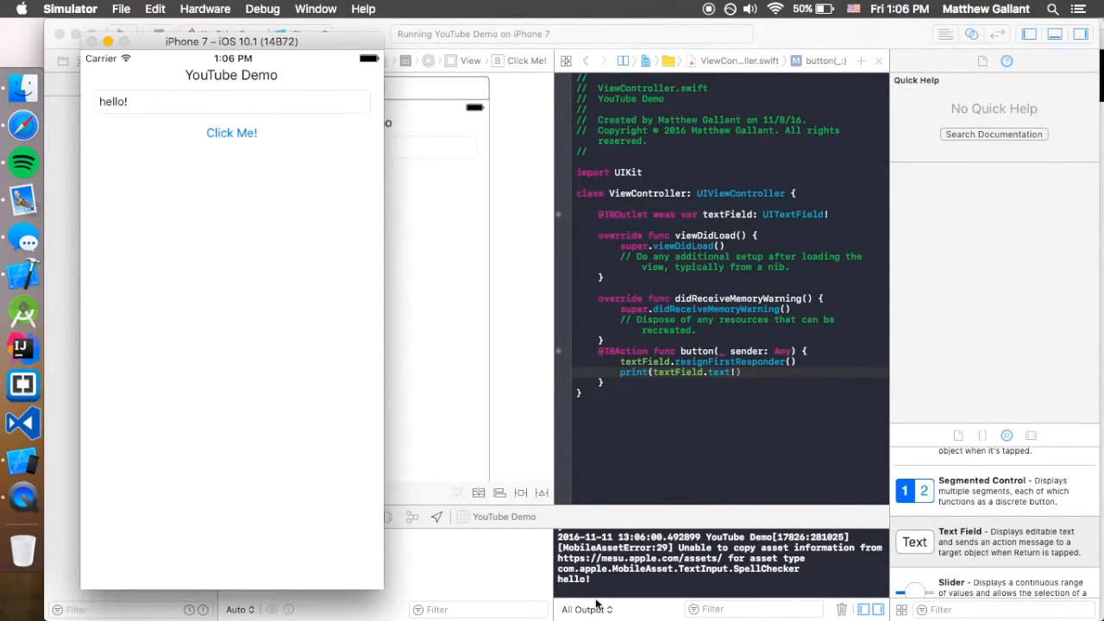
pyautogui.moveTo(318, 233)
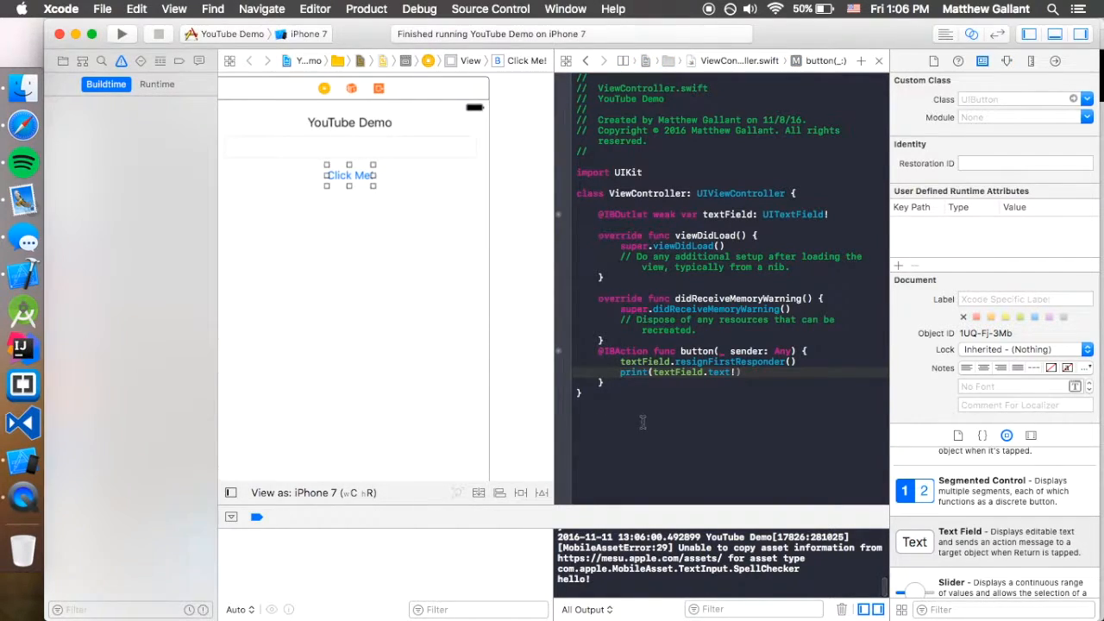
pyautogui.moveTo(529, 381)
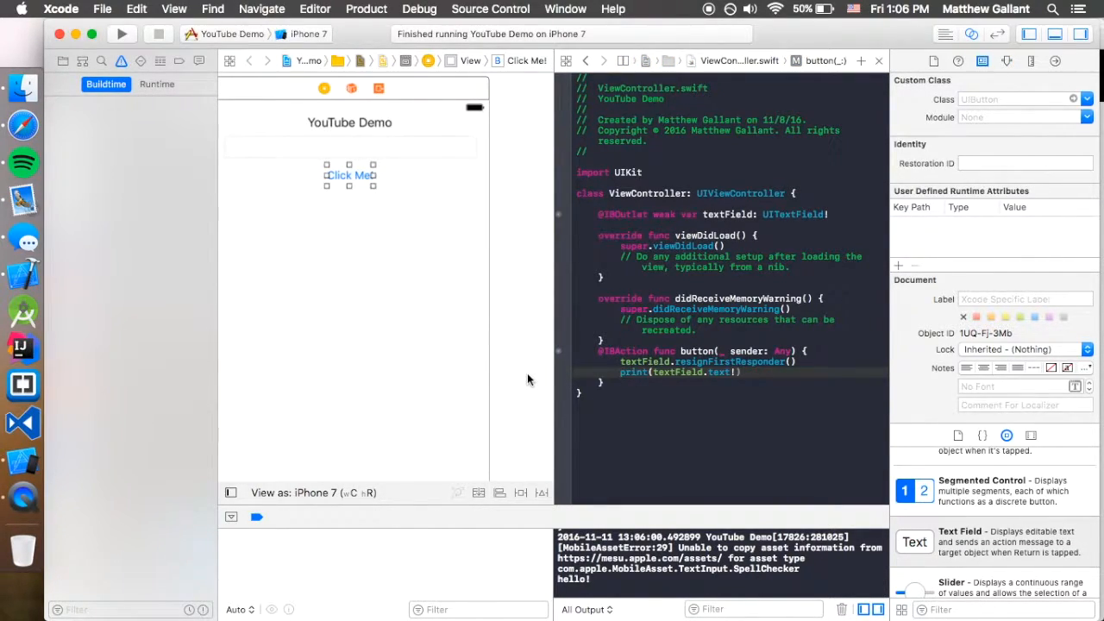